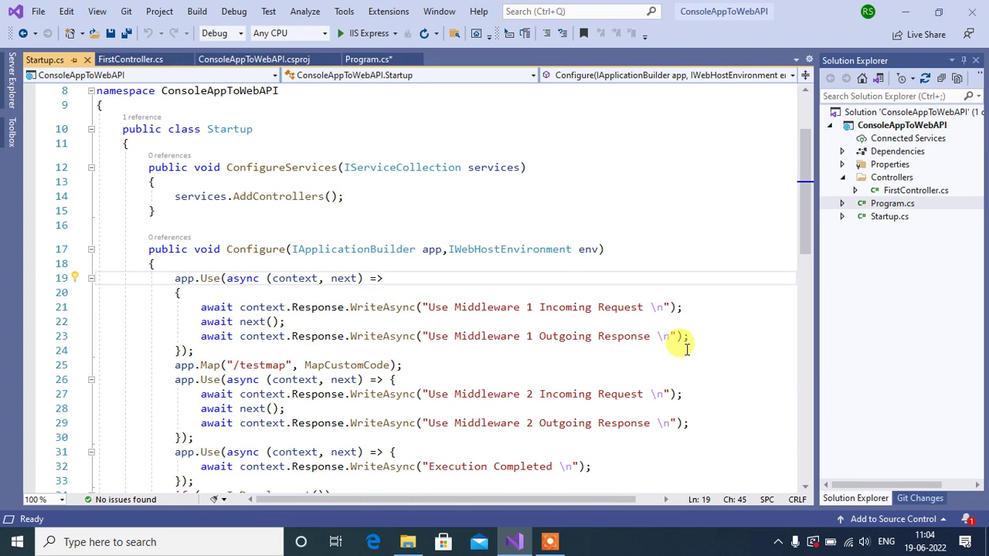
{"action": "mouse_move", "coordinate": [631, 313]}
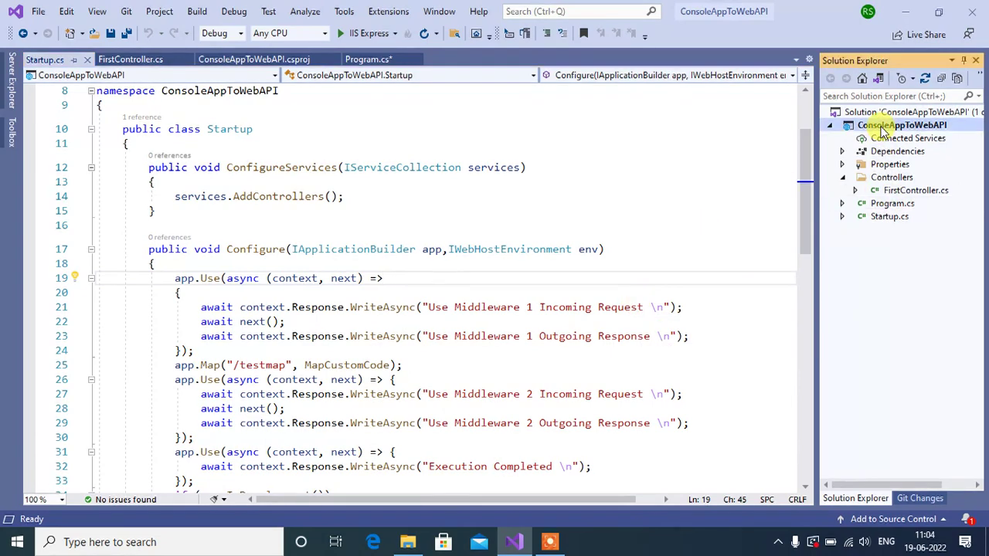
Add a new class named CustomMiddleware.cs to the ConsoleAppToWebAPI project
{"action": "right_click", "coordinate": [919, 124]}
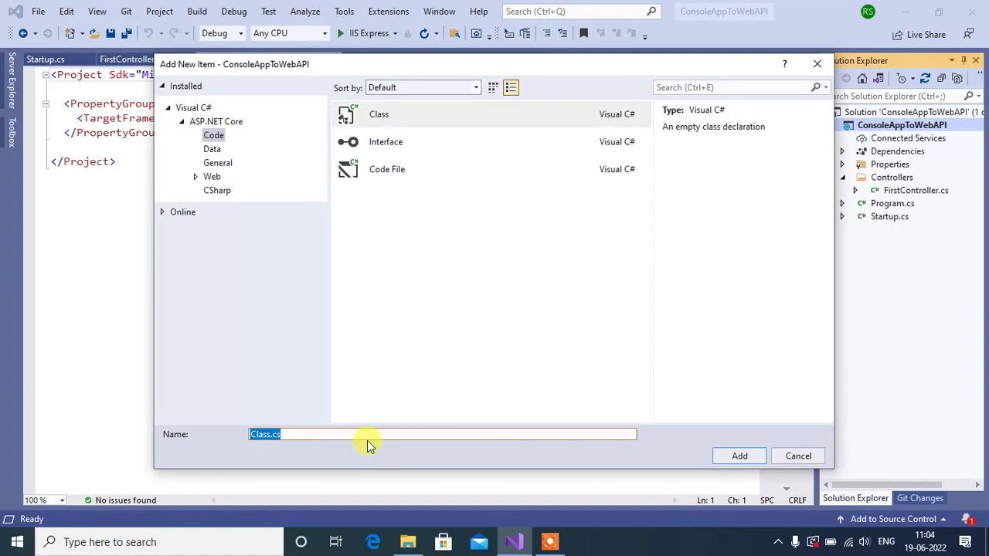
{"action": "type", "text": "Custom"}
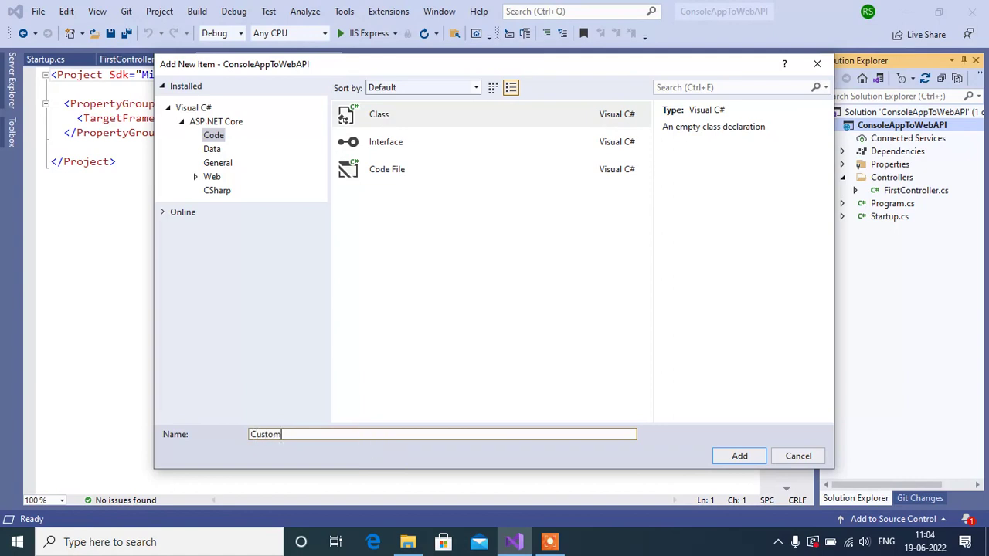
{"action": "type", "text": "Middle"}
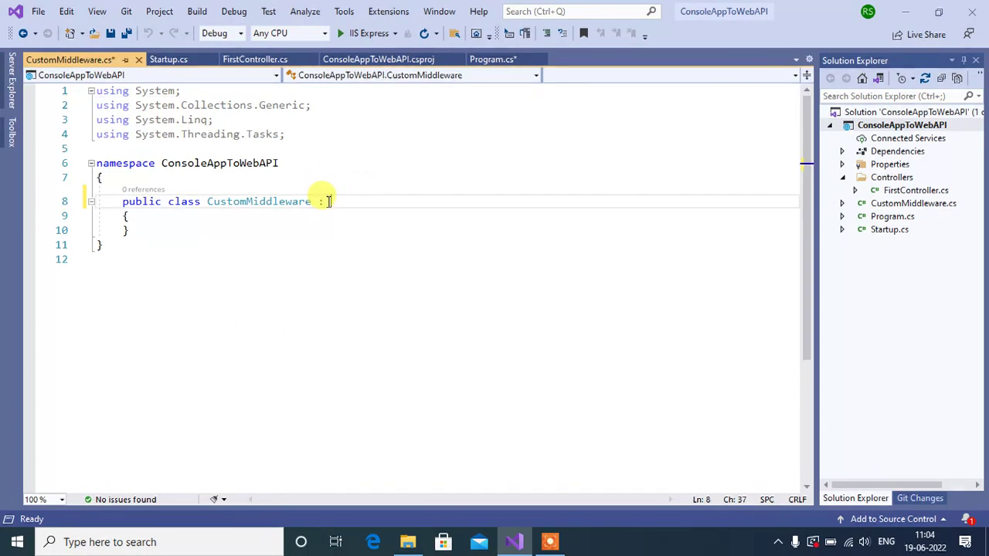
Declare IMiddleware as the base, import Microsoft.AspNetCore.Http, and select the unused usings
{"action": "type", "text": "IMiddlw"}
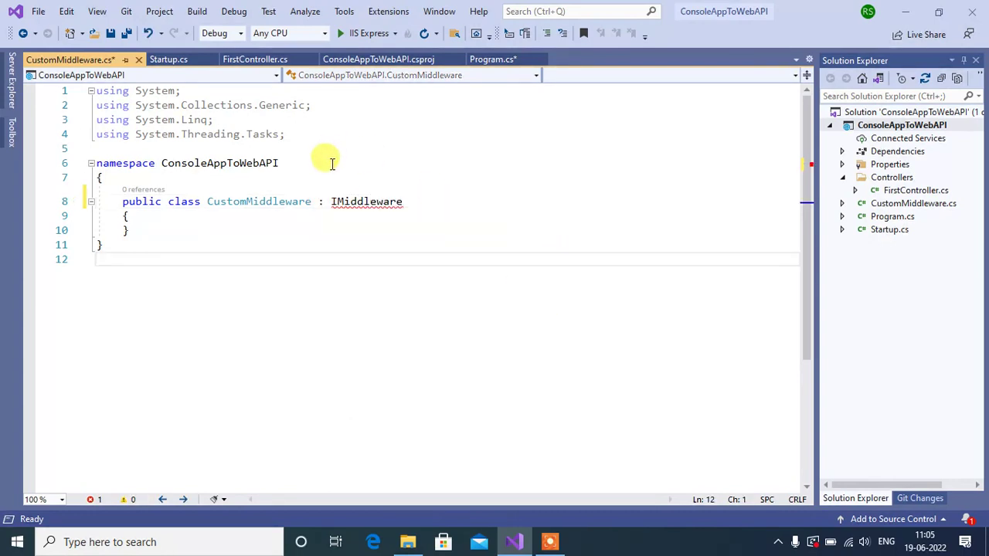
{"action": "left_click", "coordinate": [325, 217]}
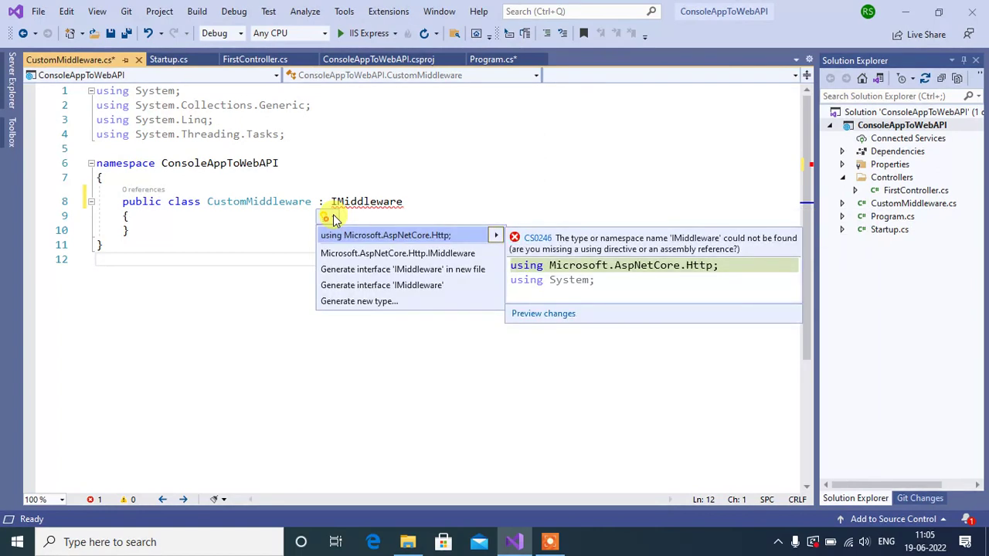
{"action": "left_click", "coordinate": [385, 234]}
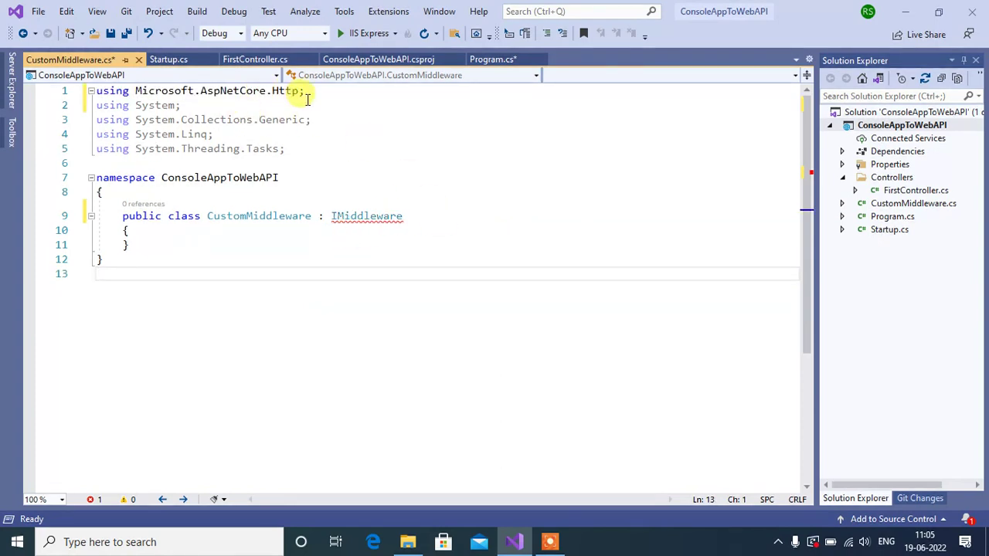
{"action": "left_click_drag", "start_coordinate": [303, 91], "coordinate": [285, 148]}
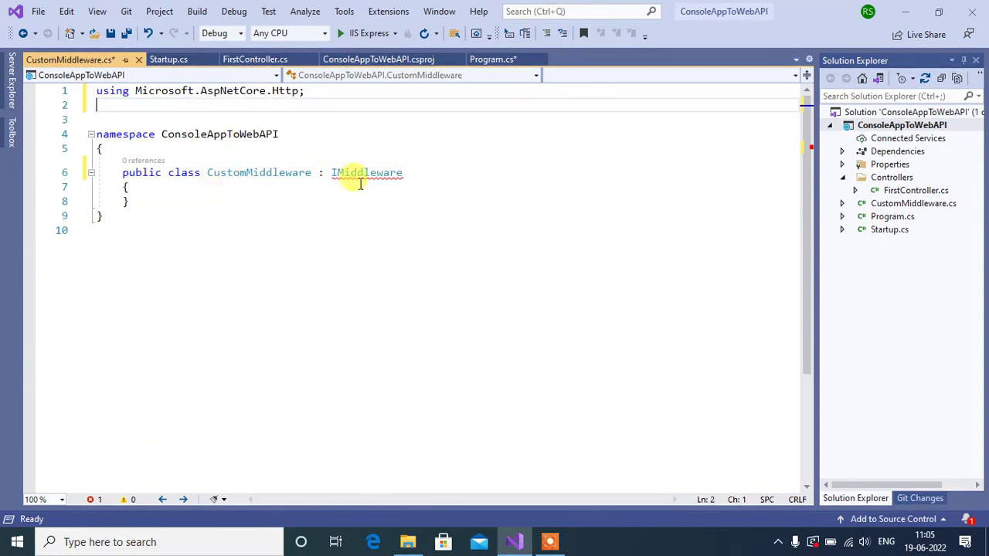
{"action": "mouse_move", "coordinate": [366, 172]}
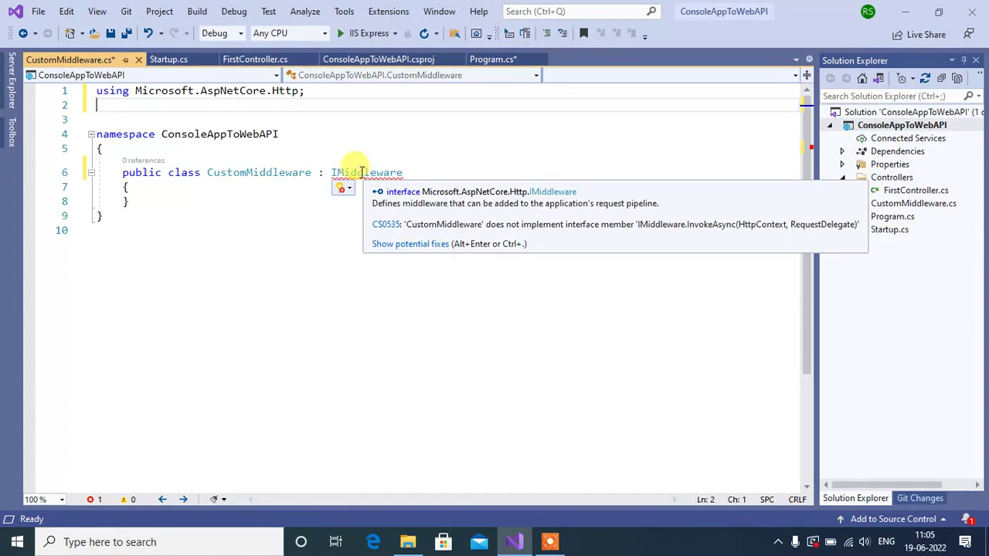
Implement the IMiddleware interface to generate InvokeAsync, and select its placeholder throw statement
{"action": "left_click", "coordinate": [343, 192]}
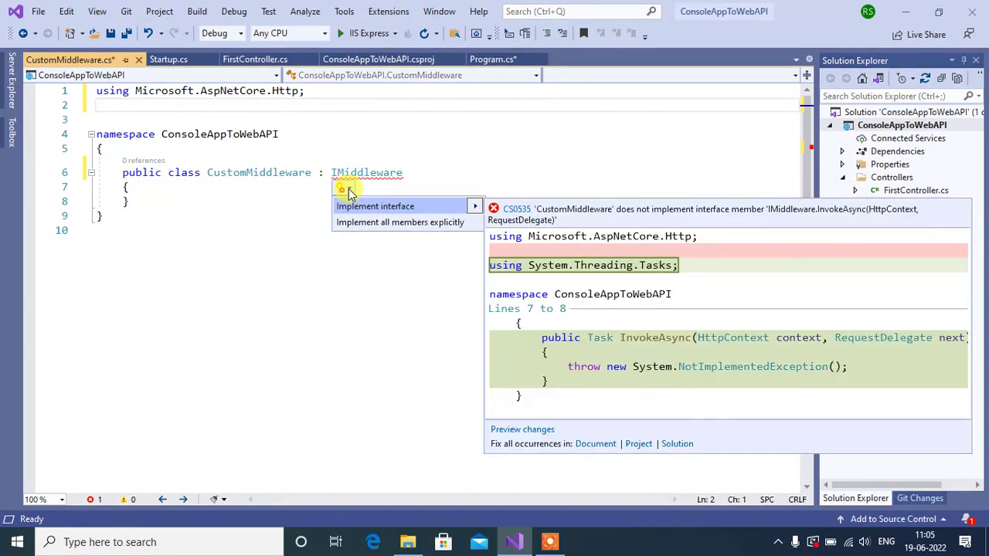
{"action": "left_click", "coordinate": [374, 206]}
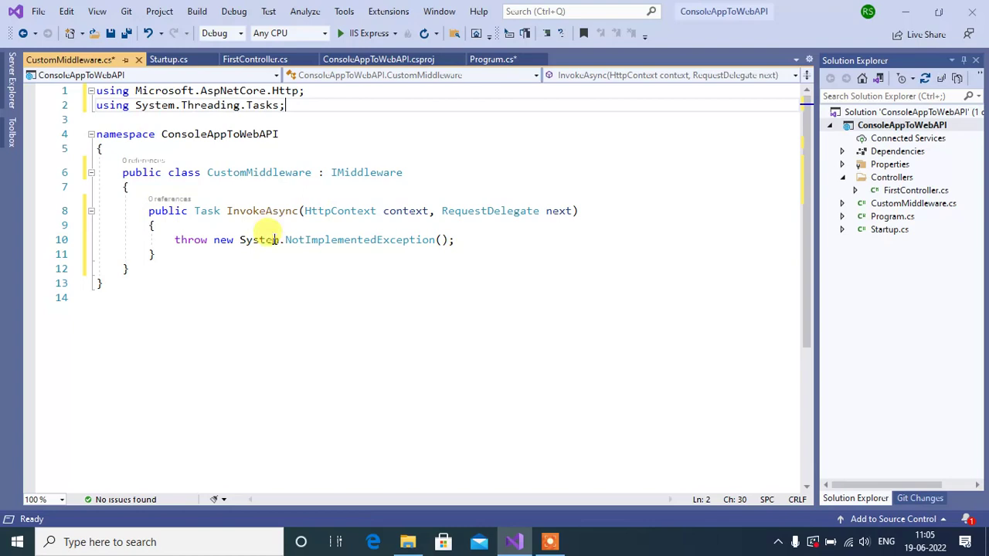
{"action": "mouse_move", "coordinate": [378, 218]}
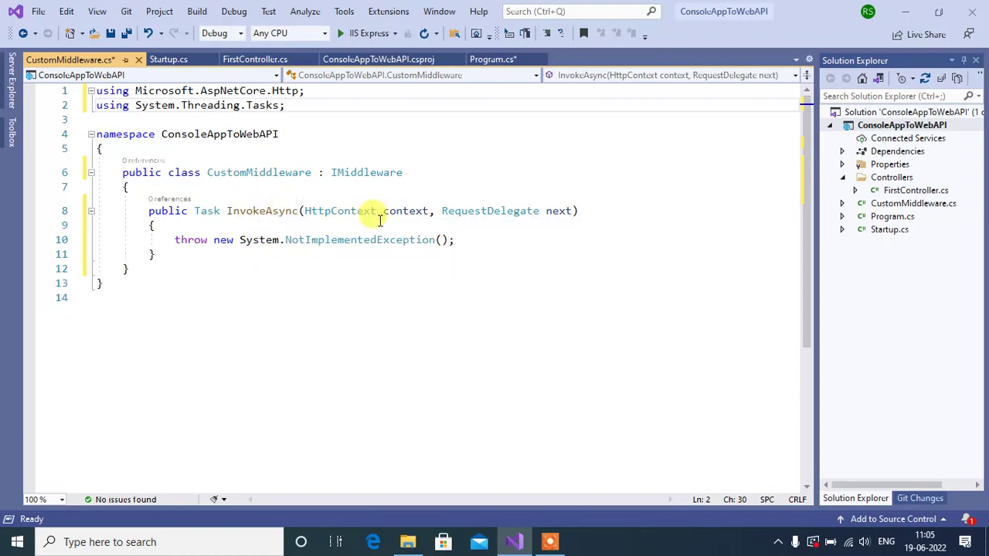
{"action": "mouse_move", "coordinate": [321, 315]}
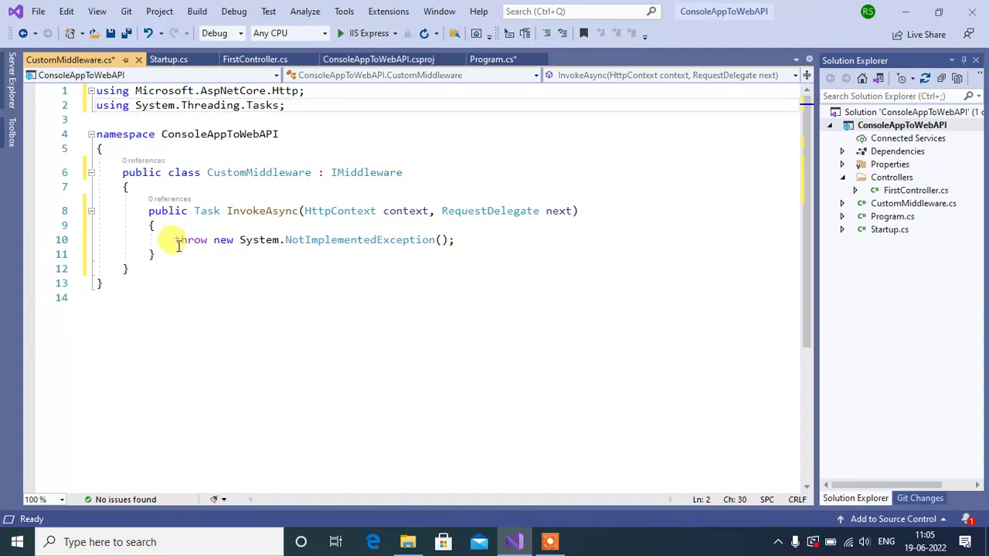
{"action": "triple_click", "coordinate": [309, 239]}
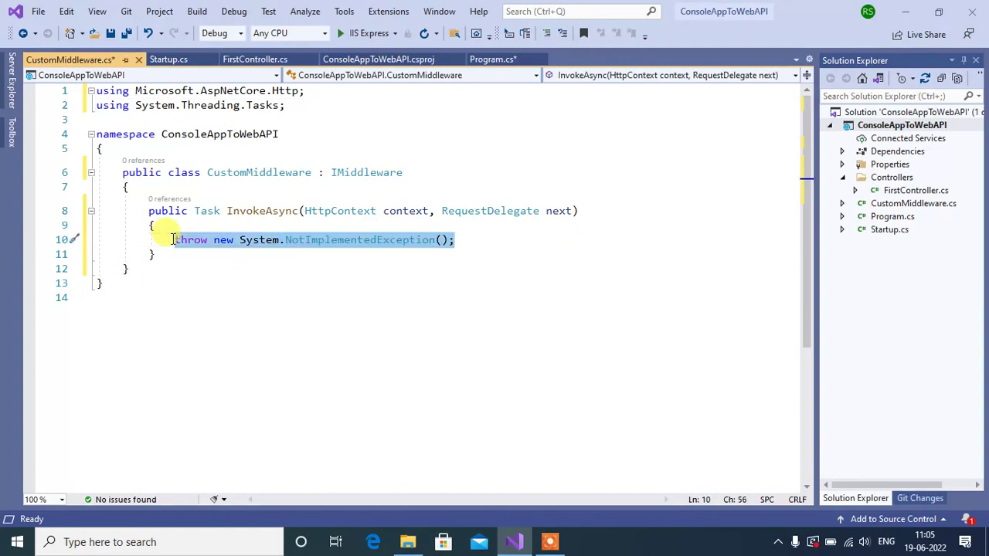
Copy the three Middleware 1 statements from Startup.cs into CustomMiddleware's InvokeAsync body
{"action": "left_click", "coordinate": [168, 60]}
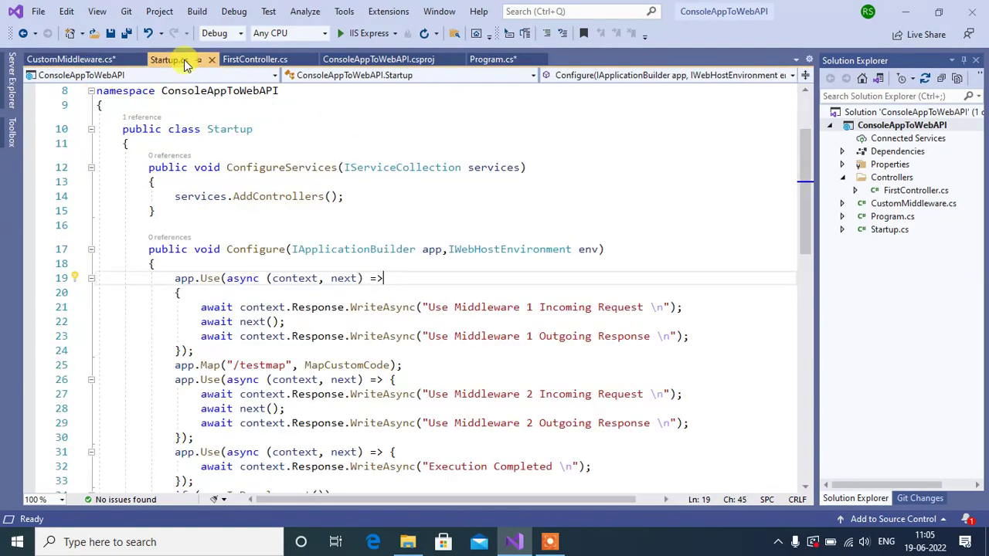
{"action": "left_click", "coordinate": [203, 307]}
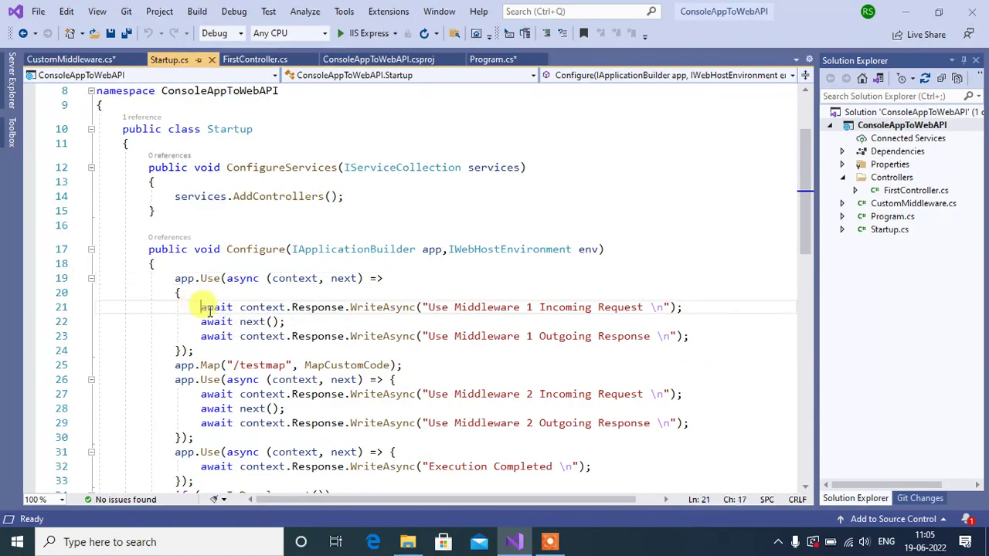
{"action": "left_click_drag", "start_coordinate": [201, 307], "coordinate": [687, 336]}
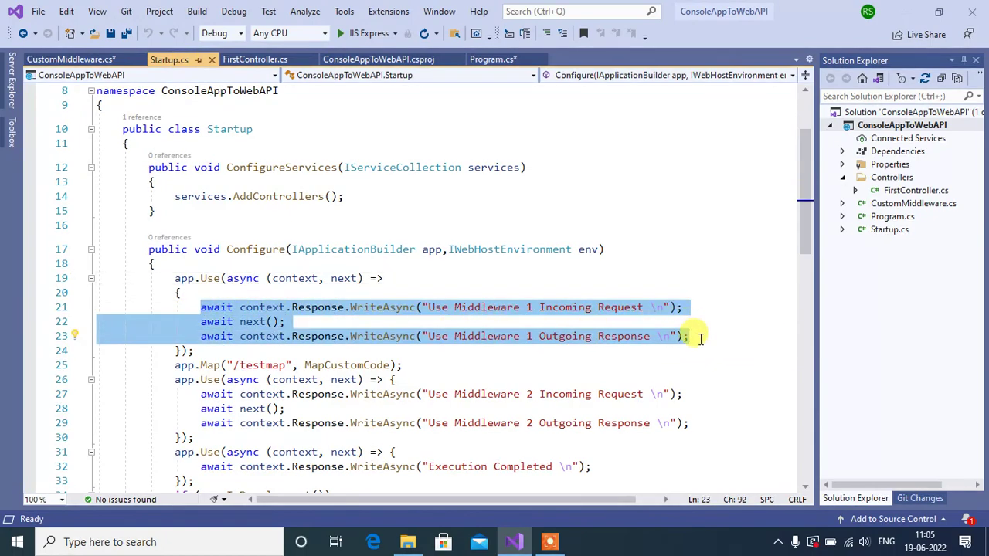
{"action": "left_click", "coordinate": [66, 59]}
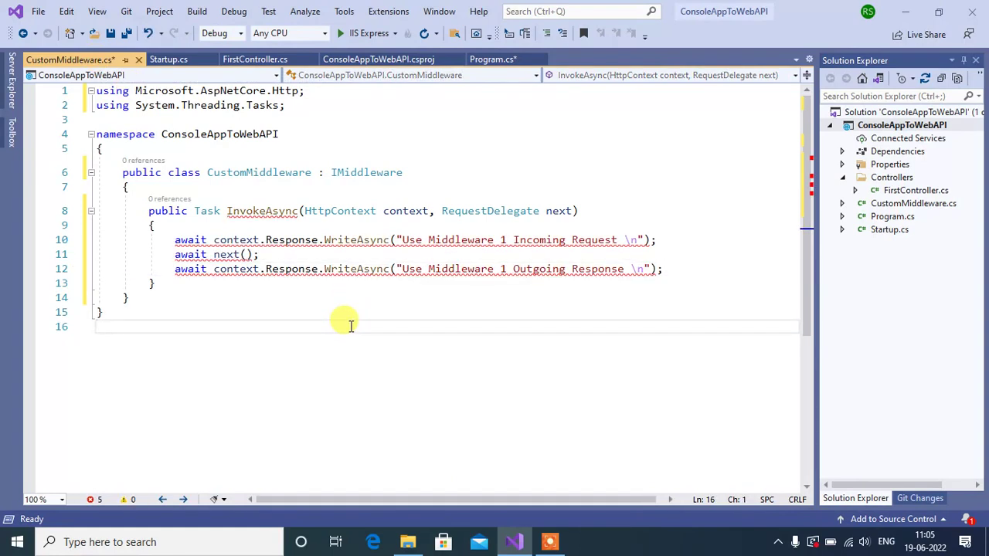
{"action": "mouse_move", "coordinate": [386, 310]}
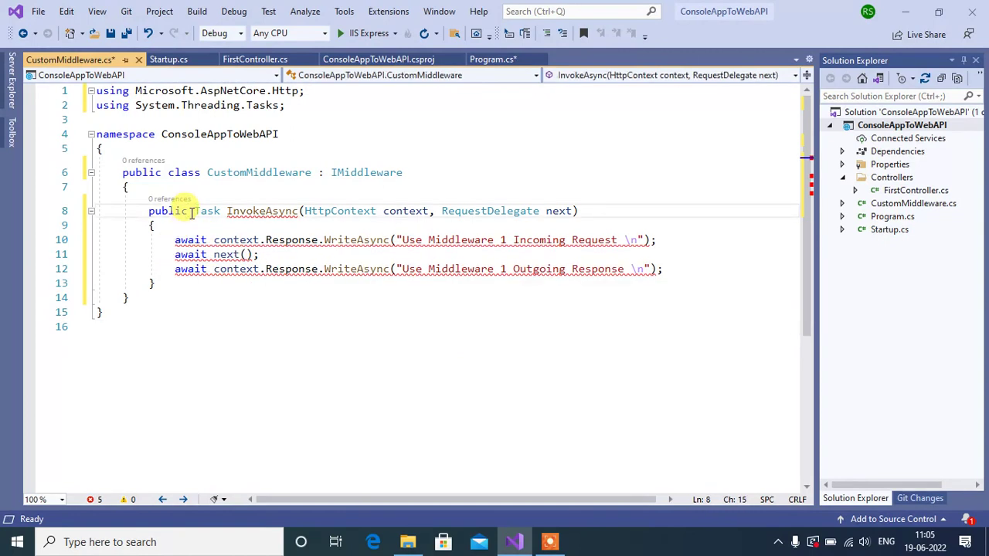
Mark InvokeAsync async and change both messages to say 'Custom Middleware'
{"action": "type", "text": "async"}
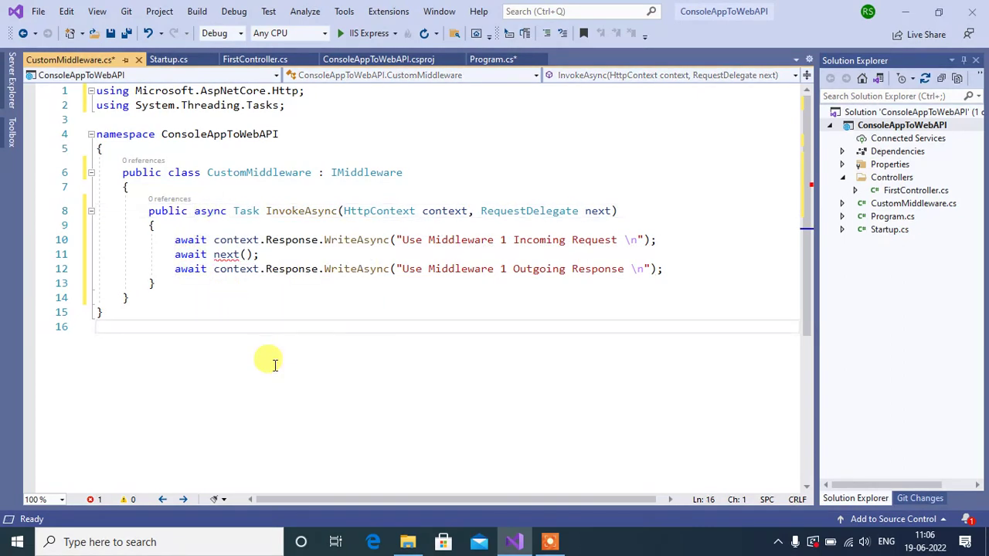
{"action": "left_click", "coordinate": [400, 239]}
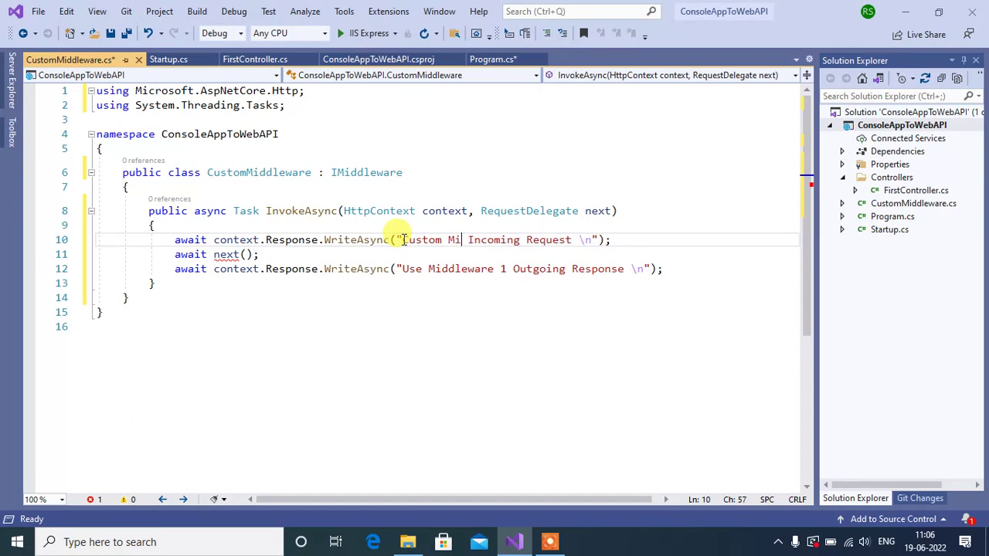
{"action": "type", "text": "ddleware"}
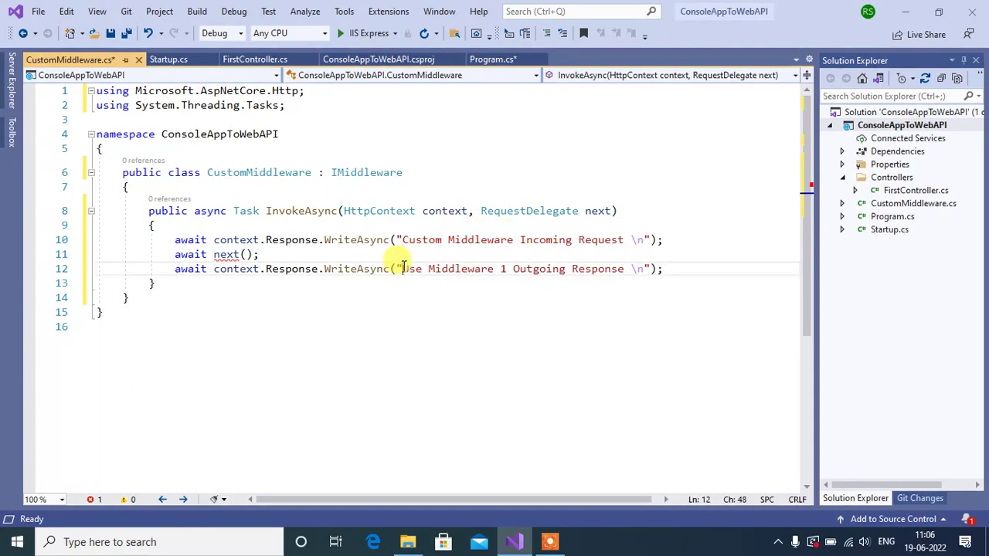
{"action": "double_click", "coordinate": [460, 268]}
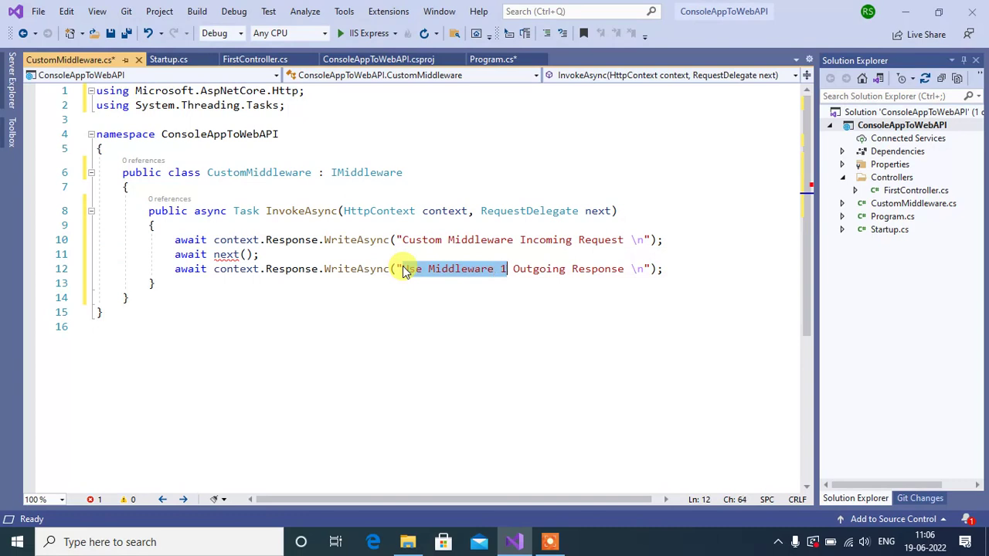
{"action": "type", "text": "Custom Middleware"}
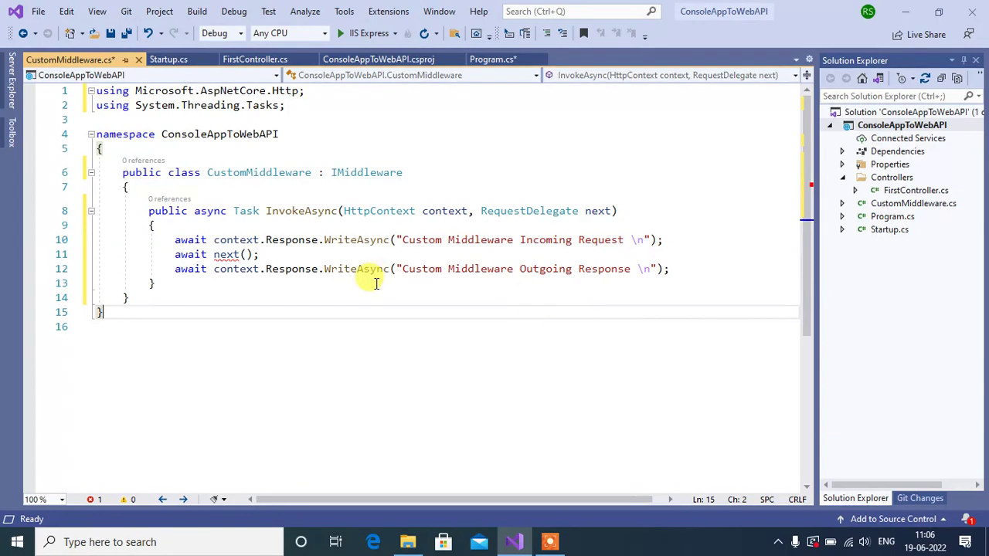
{"action": "mouse_move", "coordinate": [323, 211]}
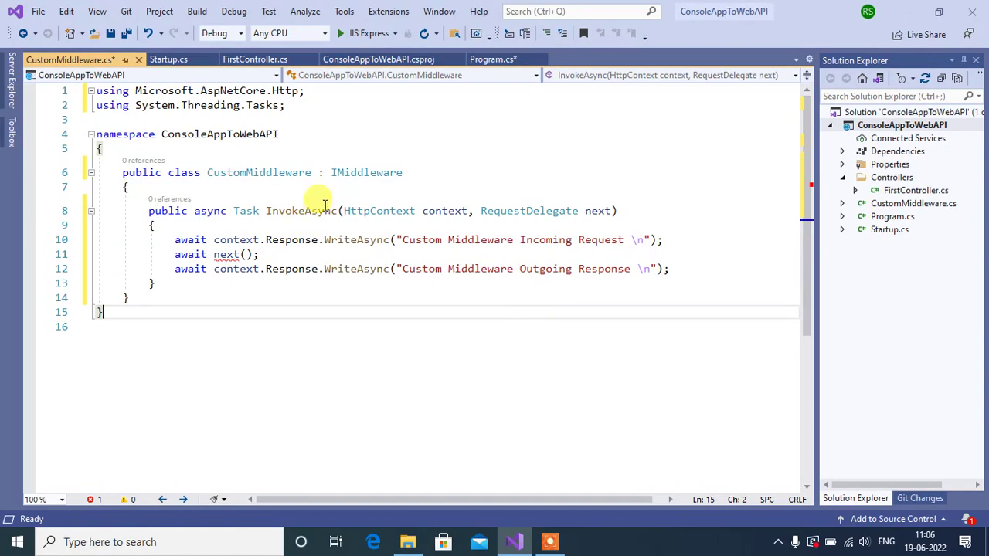
{"action": "mouse_move", "coordinate": [366, 172]}
{"action": "type", "text": "context"}
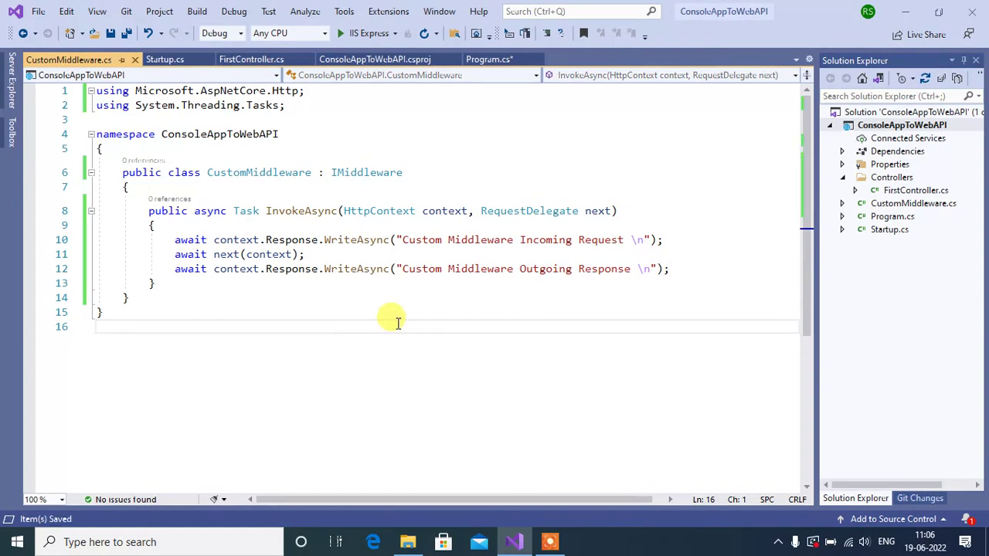
{"action": "mouse_move", "coordinate": [352, 187]}
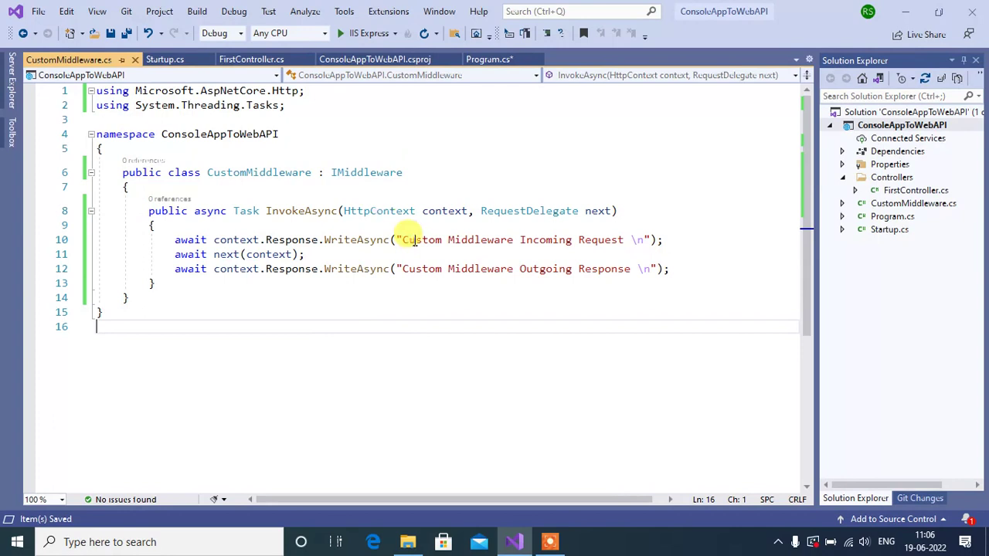
{"action": "mouse_move", "coordinate": [448, 268]}
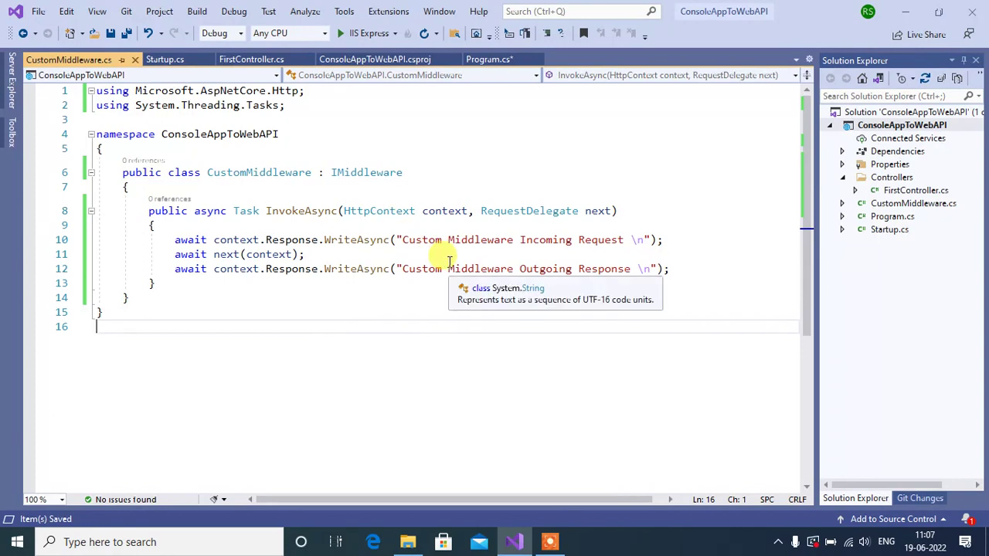
{"action": "mouse_move", "coordinate": [346, 232]}
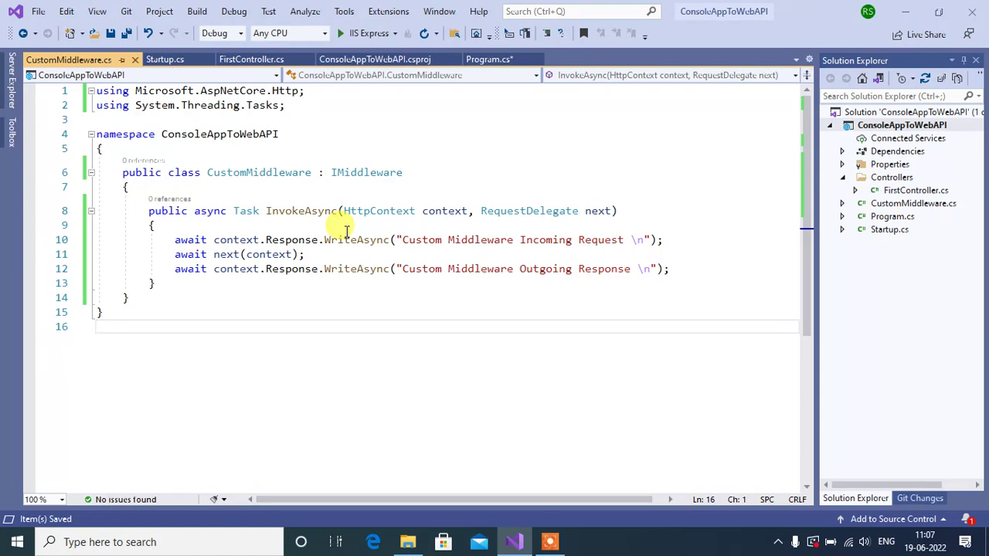
{"action": "mouse_move", "coordinate": [379, 210]}
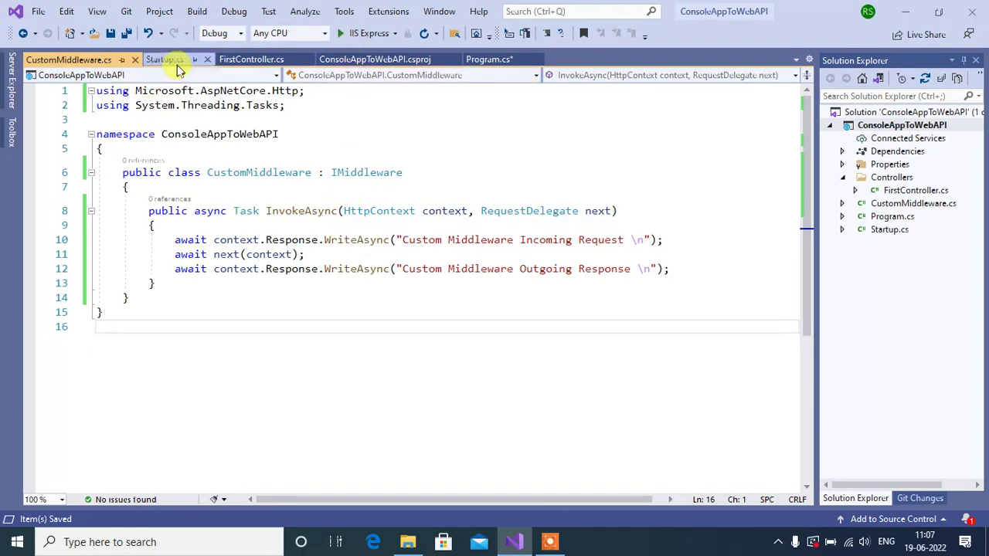
Switch back to the Startup.cs file
{"action": "left_click", "coordinate": [164, 59]}
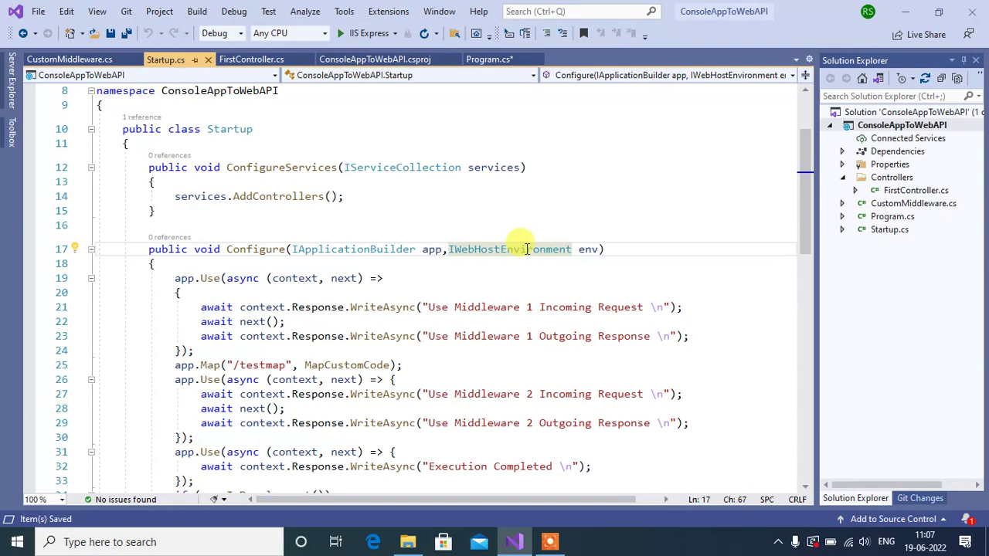
{"action": "mouse_move", "coordinate": [282, 278]}
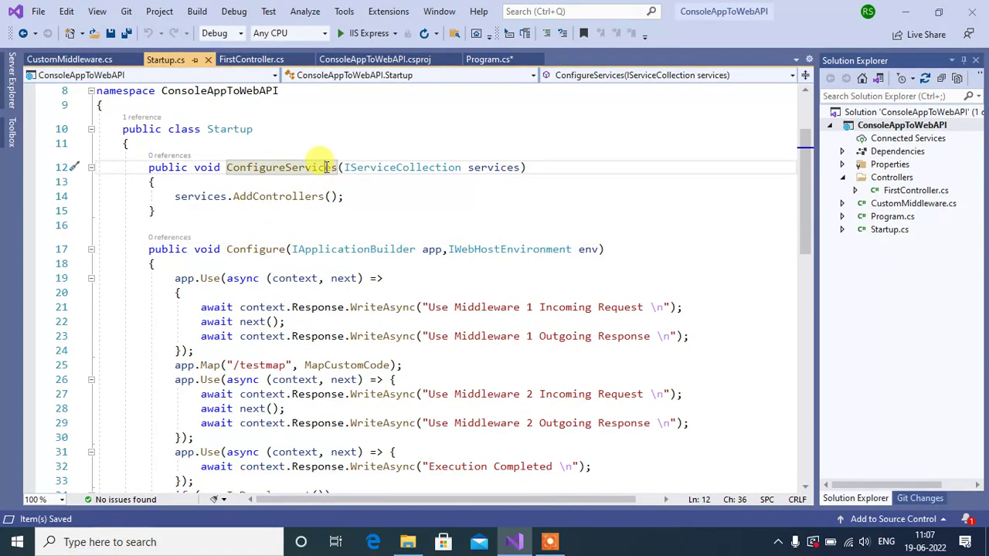
{"action": "mouse_move", "coordinate": [496, 267]}
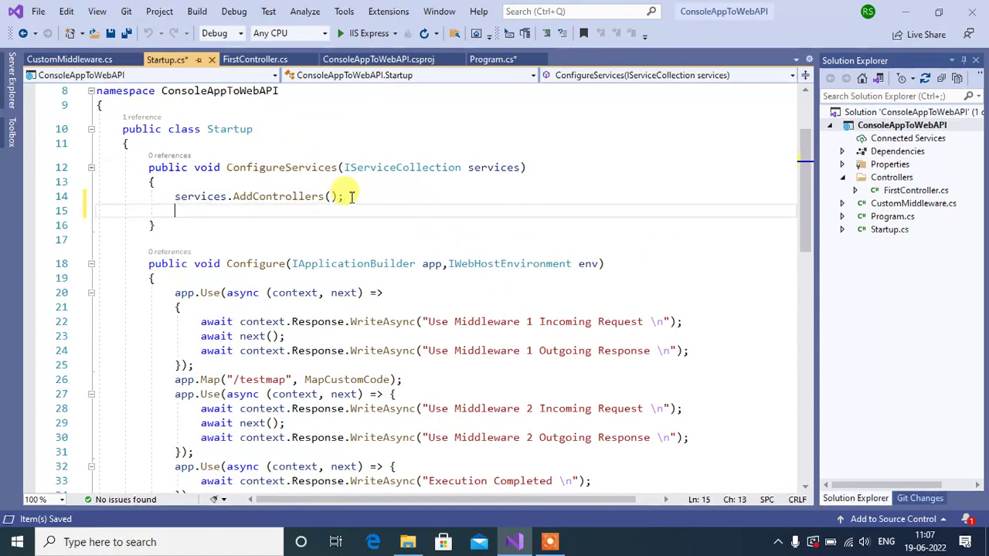
Add services.AddTransient<CustomMiddleware>(); below AddControllers in ConfigureServices
{"action": "type", "text": "ser"}
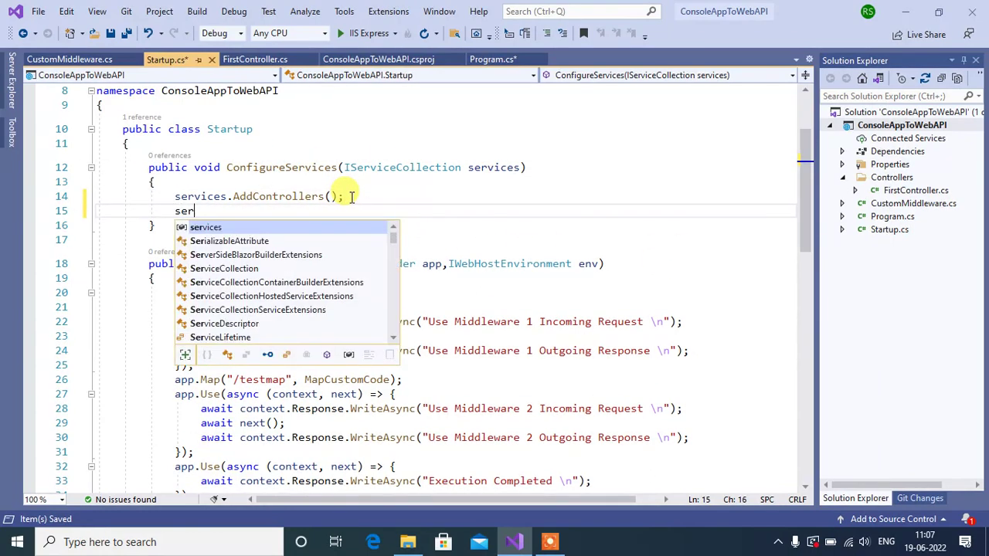
{"action": "type", "text": "vices"}
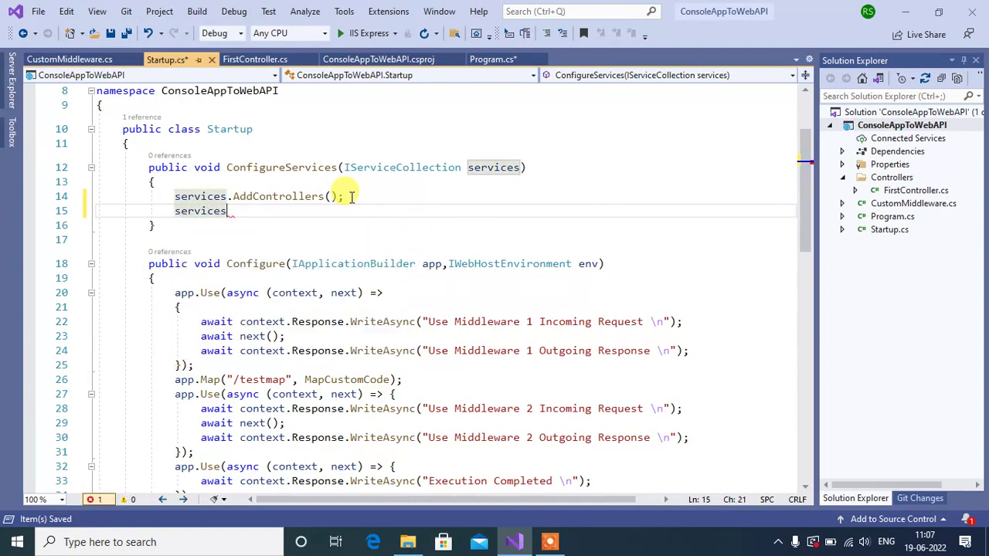
{"action": "type", "text": ".AddR"}
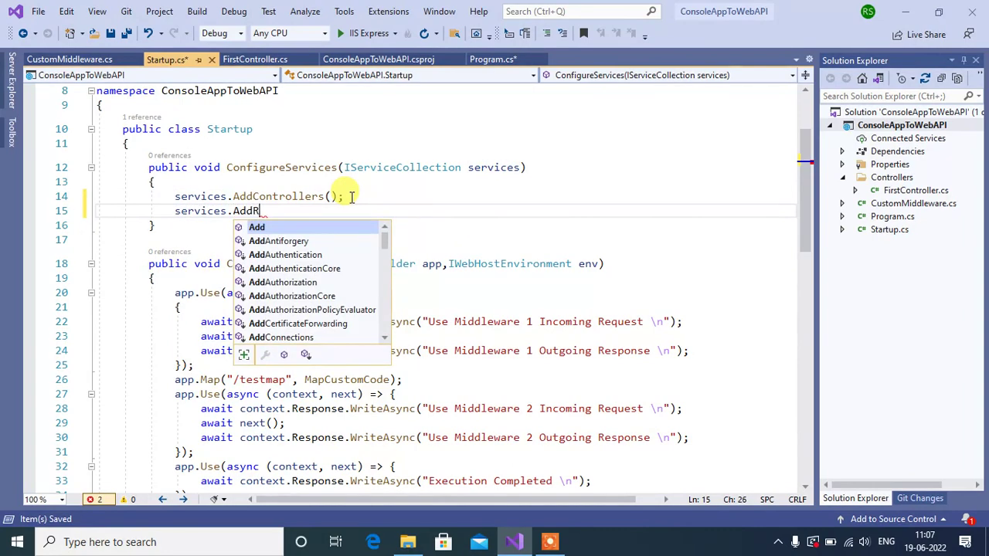
{"action": "type", "text": "ra"}
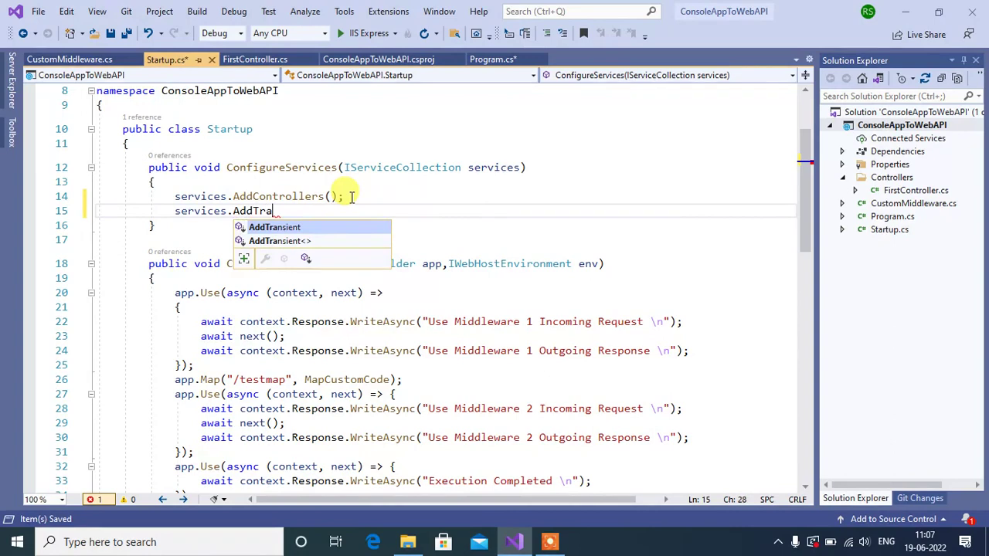
{"action": "type", "text": "nsient"}
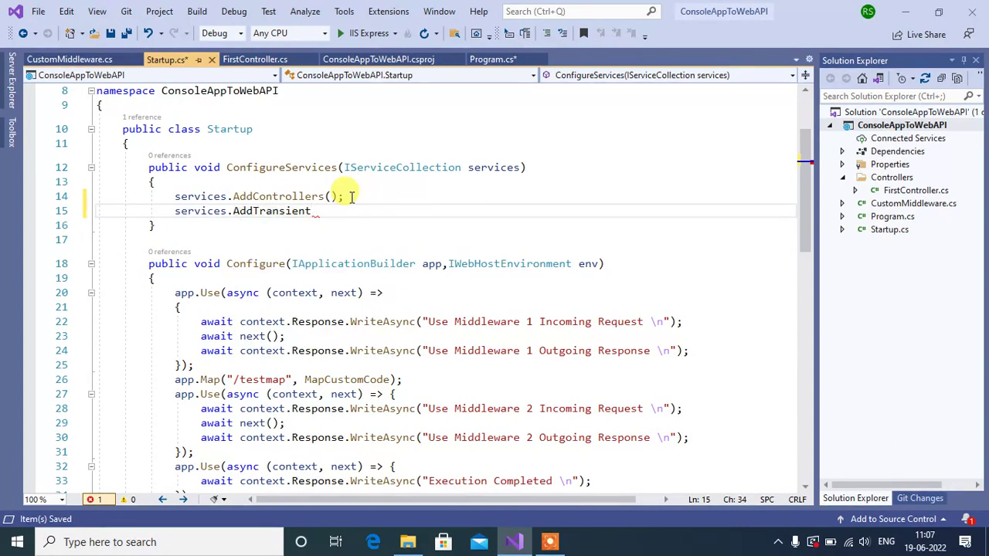
{"action": "type", "text": "<>"}
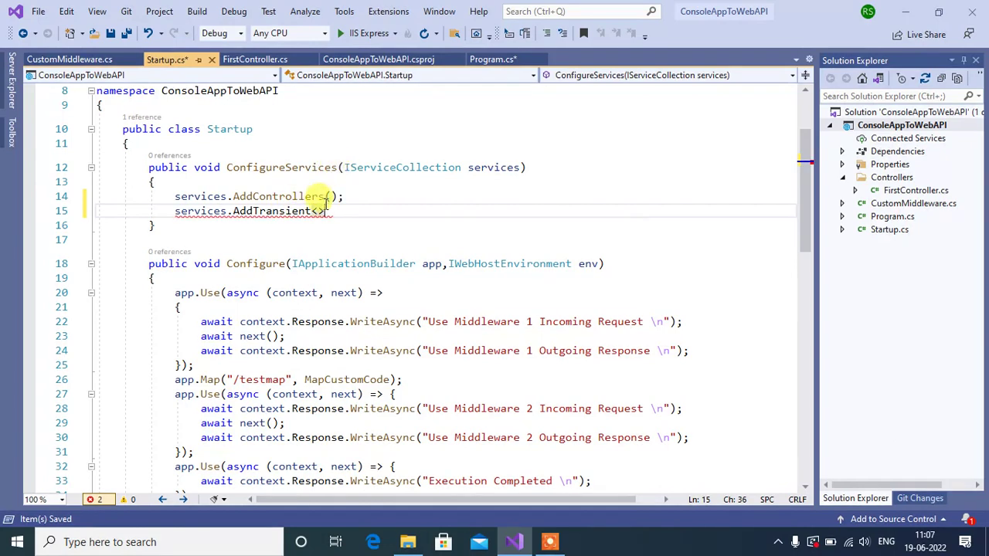
{"action": "type", "text": "ustomMiddleware"}
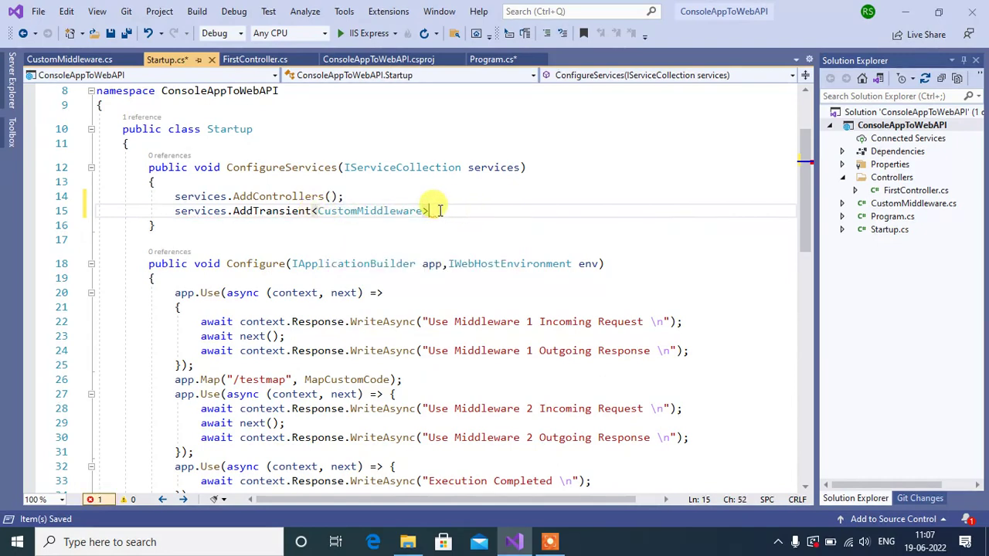
{"action": "type", "text": "();"}
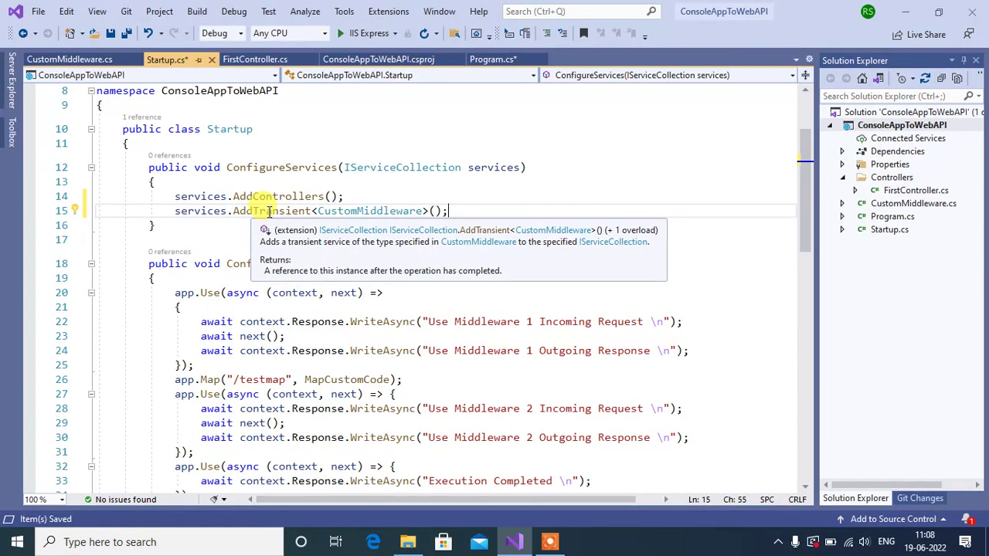
{"action": "mouse_move", "coordinate": [429, 182]}
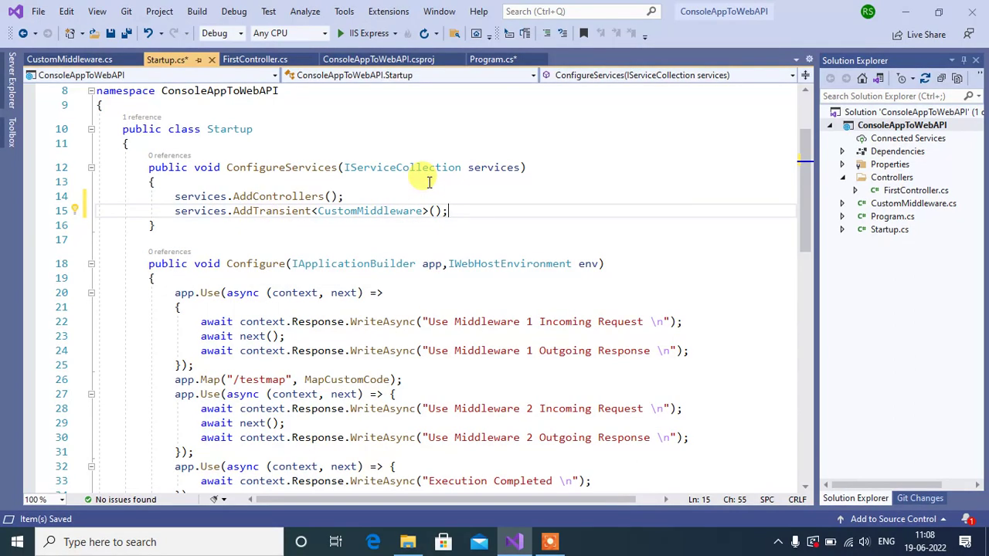
Glance at CustomMiddleware.cs, then return to Startup.cs and scroll down to Configure
{"action": "left_click", "coordinate": [70, 58]}
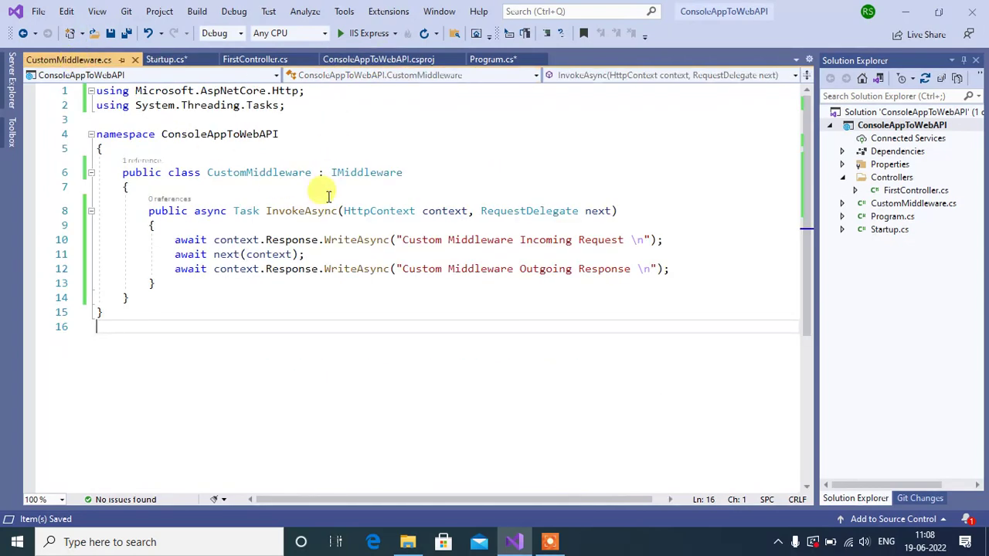
{"action": "mouse_move", "coordinate": [165, 59]}
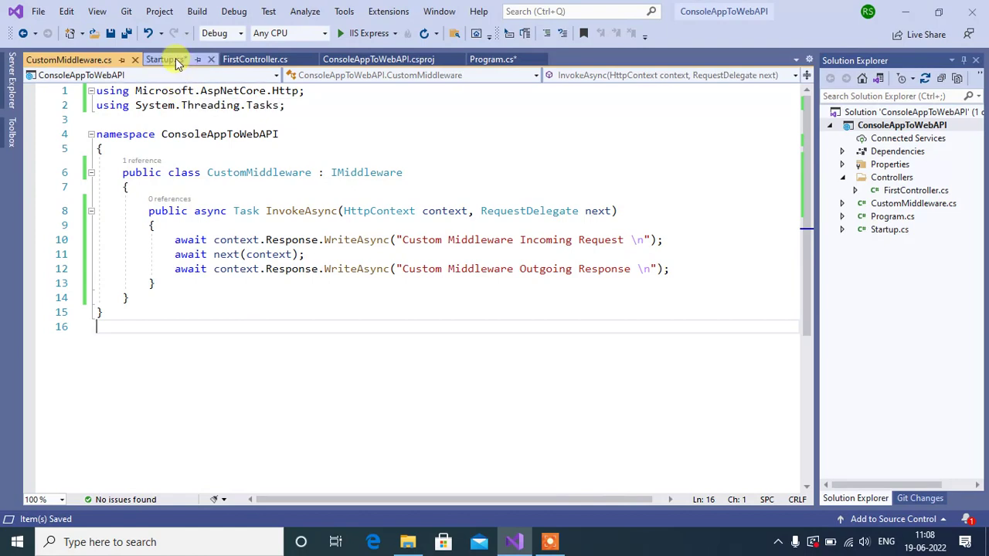
{"action": "left_click", "coordinate": [162, 59]}
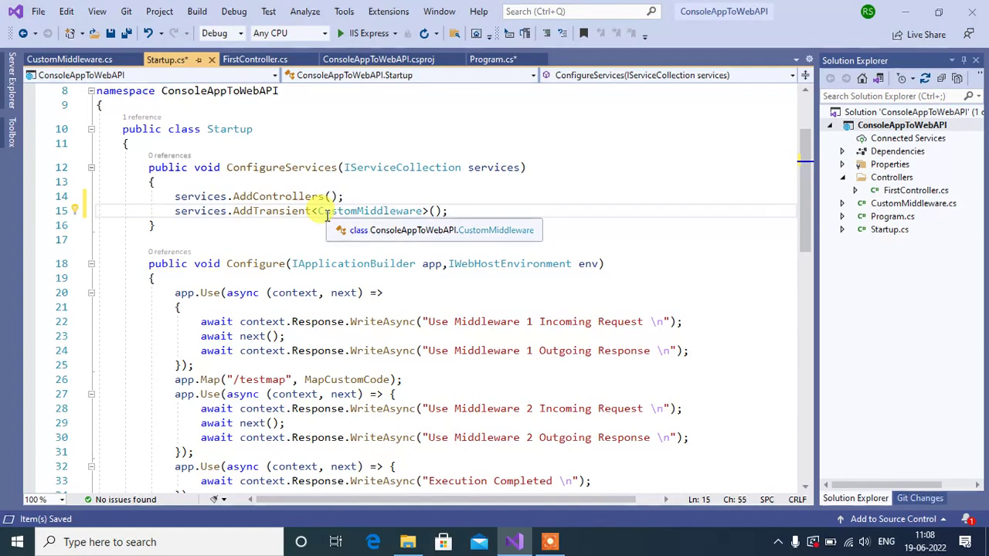
{"action": "scroll", "scroll_direction": "down", "scroll_amount": 3}
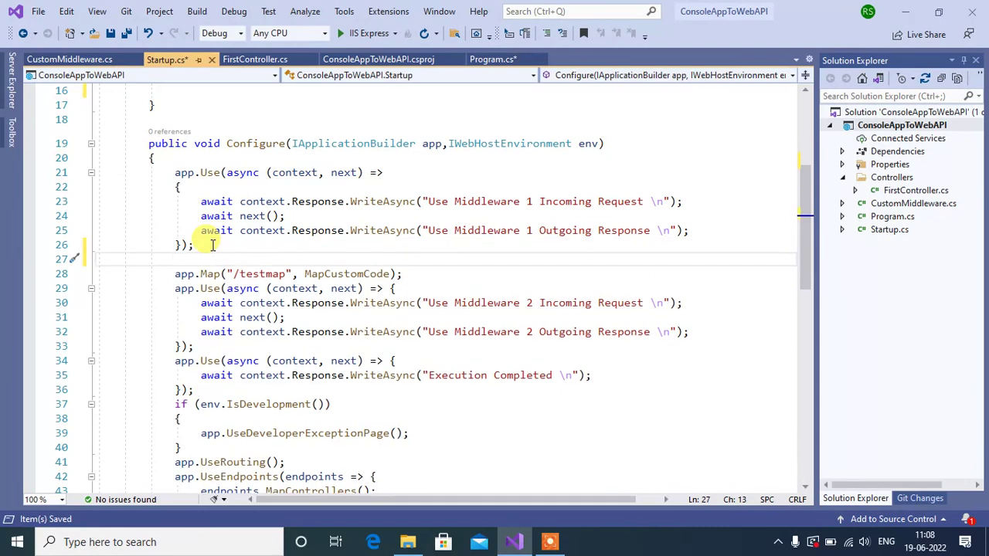
Add app.UseMiddleware<CustomMiddleware>(); after the first app.Use block and save
{"action": "type", "text": "app"}
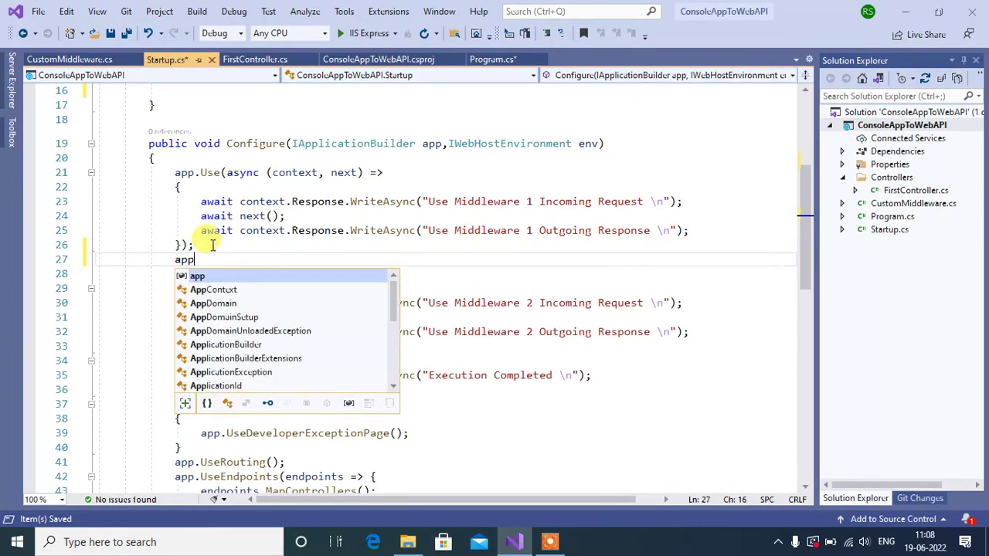
{"action": "type", "text": ".U"}
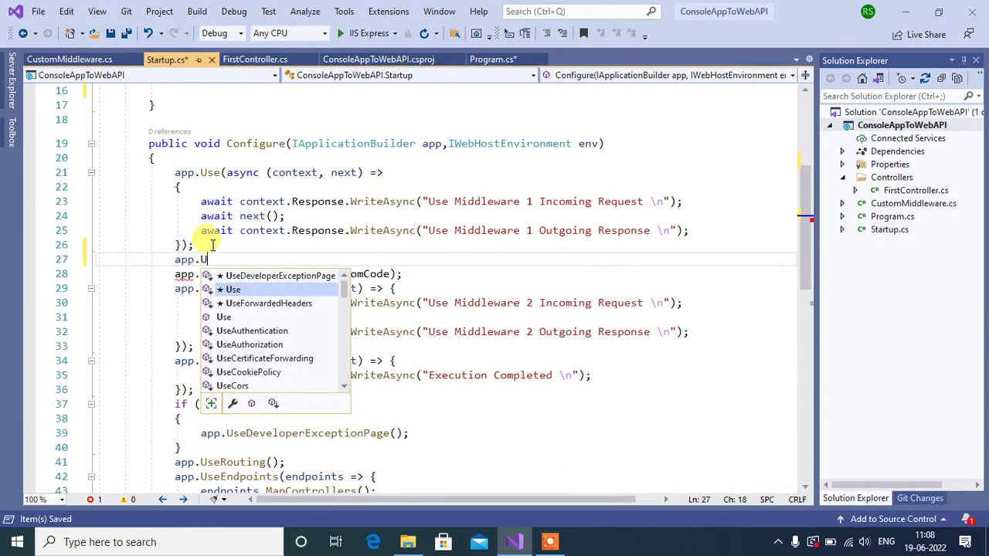
{"action": "type", "text": "M"}
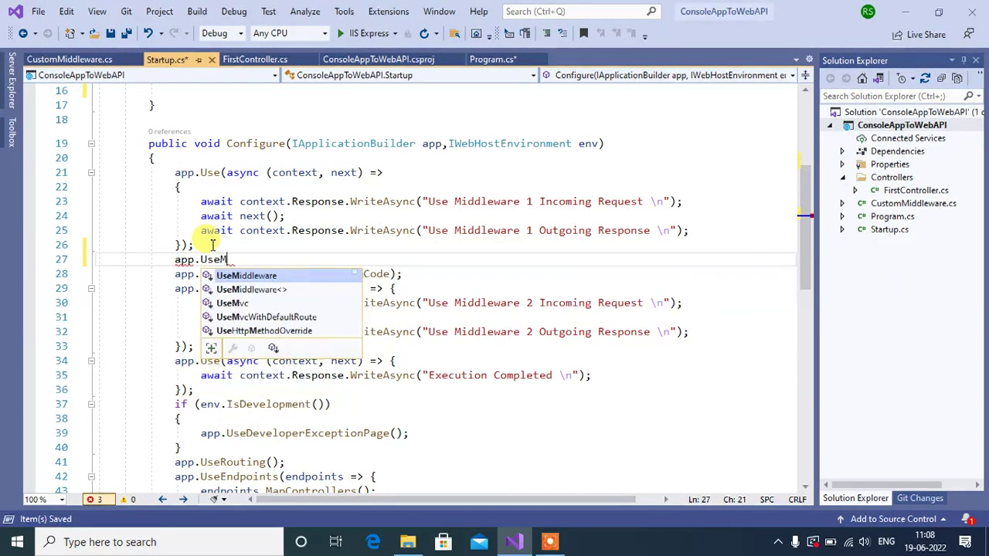
{"action": "key", "text": "Tab"}
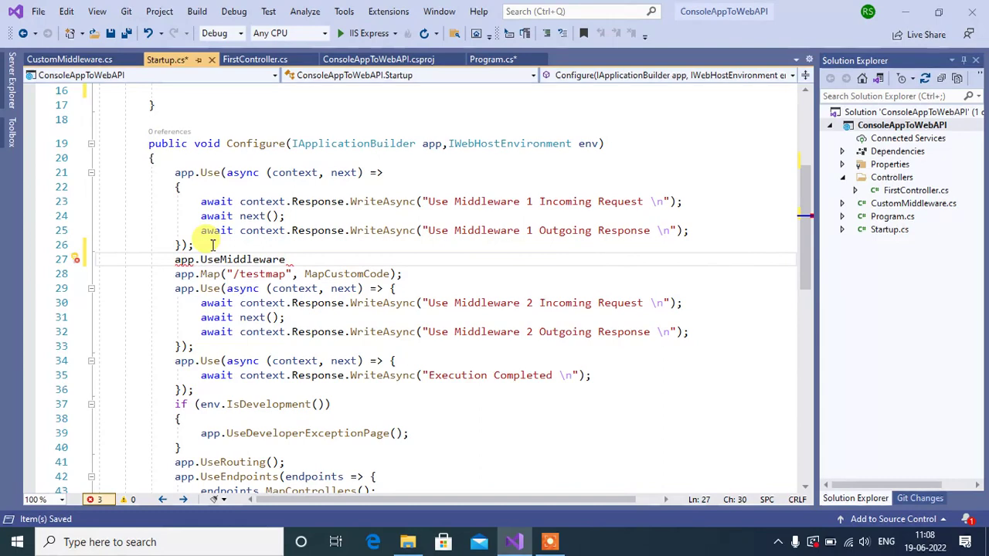
{"action": "type", "text": "<>"}
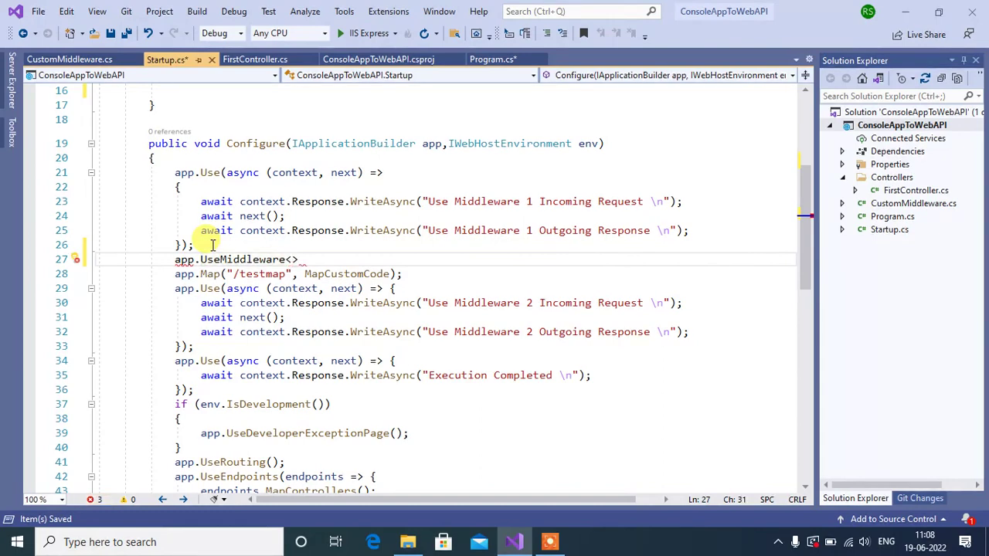
{"action": "type", "text": "CustomMiddleware"}
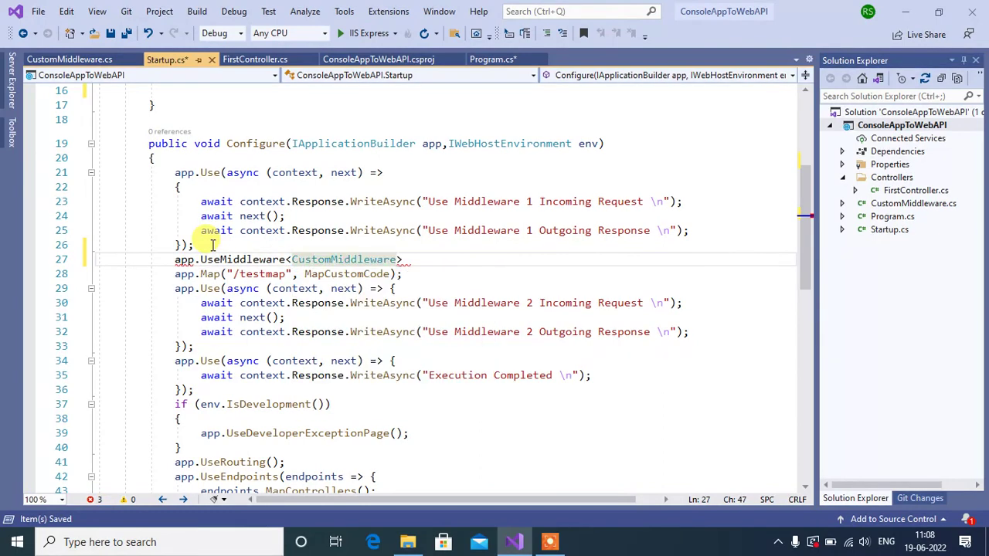
{"action": "type", "text": "();"}
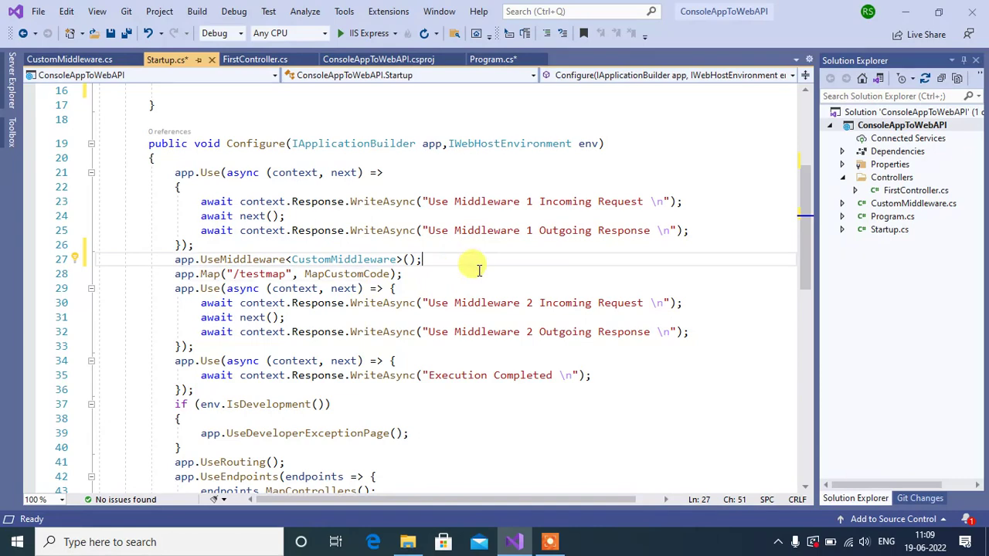
{"action": "key", "text": "ctrl+s"}
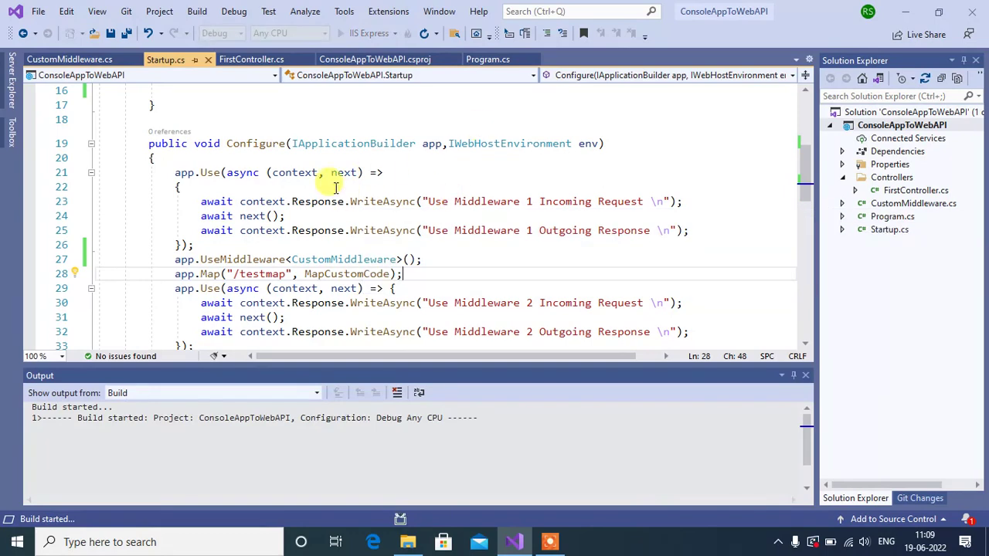
{"action": "mouse_move", "coordinate": [529, 200]}
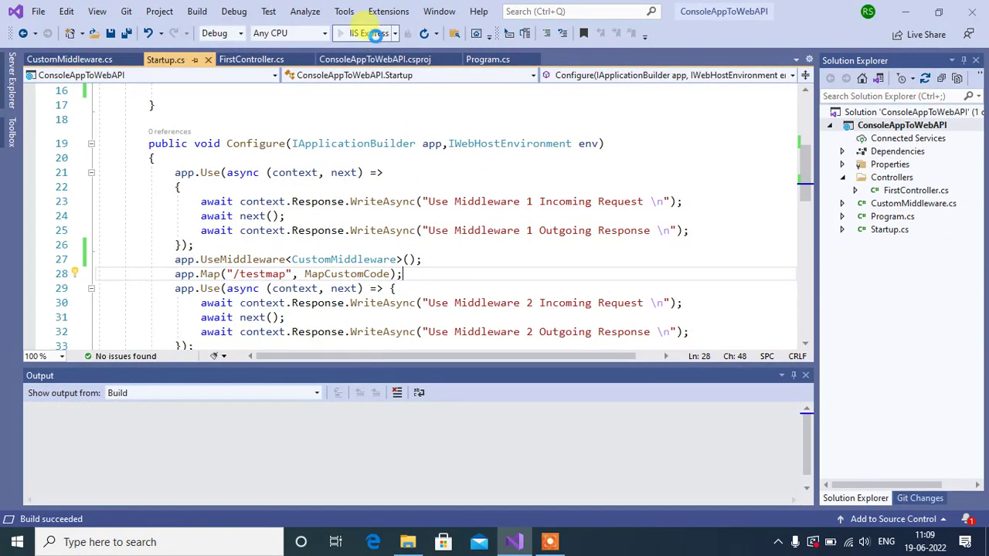
Run the web app with IIS Express to view the middleware messages in the browser
{"action": "left_click", "coordinate": [356, 32]}
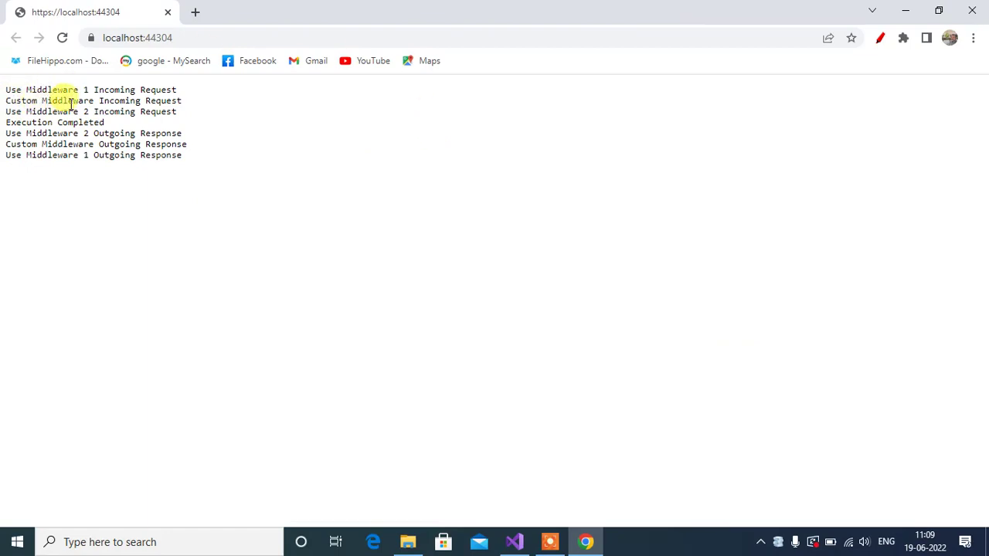